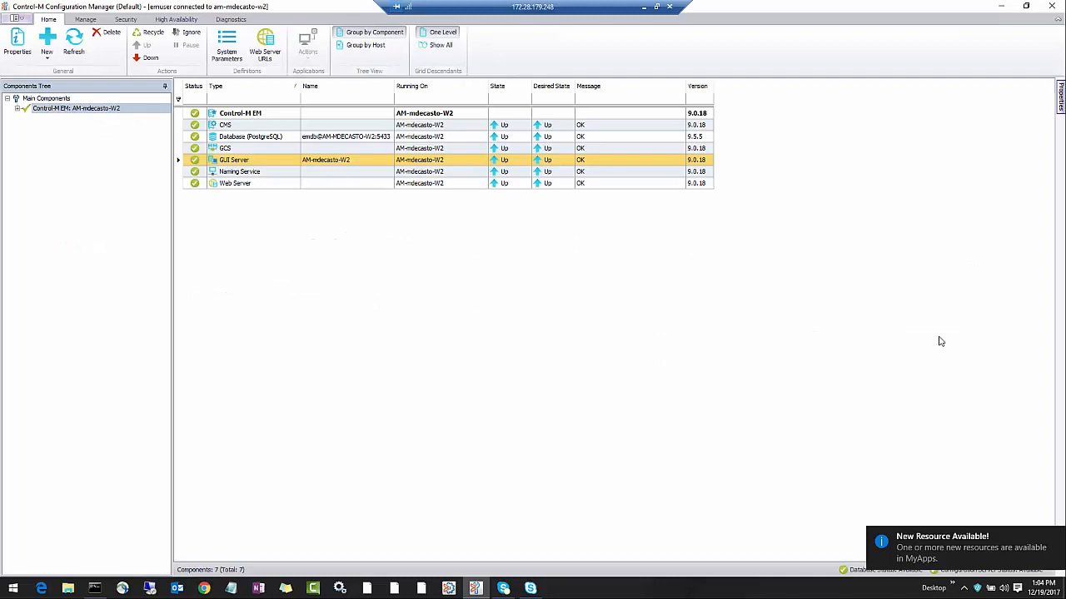
{"action": "mouse_move", "coordinate": [386, 314]}
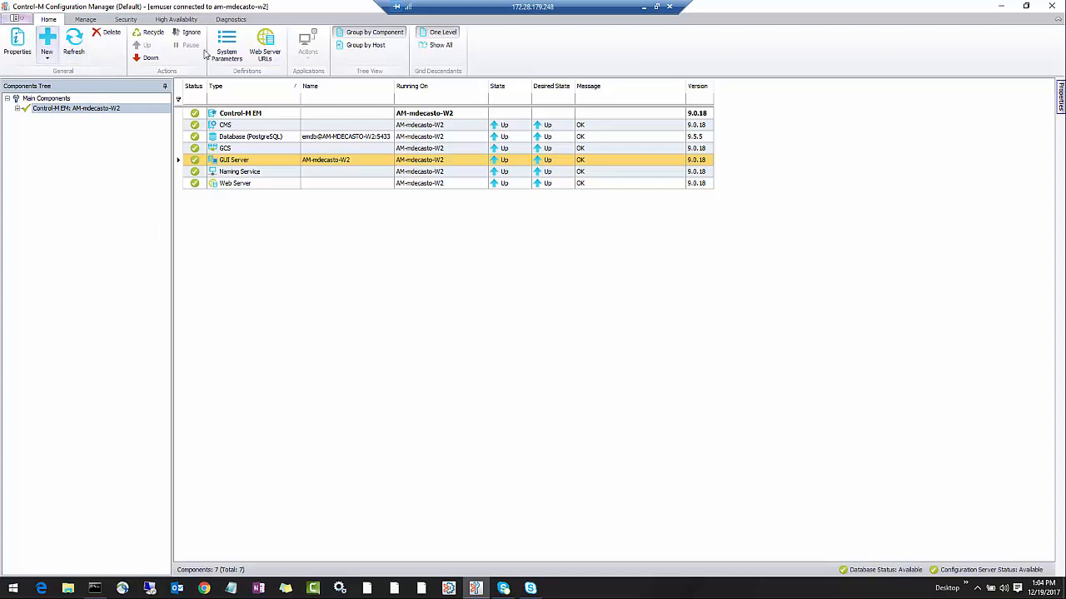
{"action": "mouse_move", "coordinate": [227, 47]}
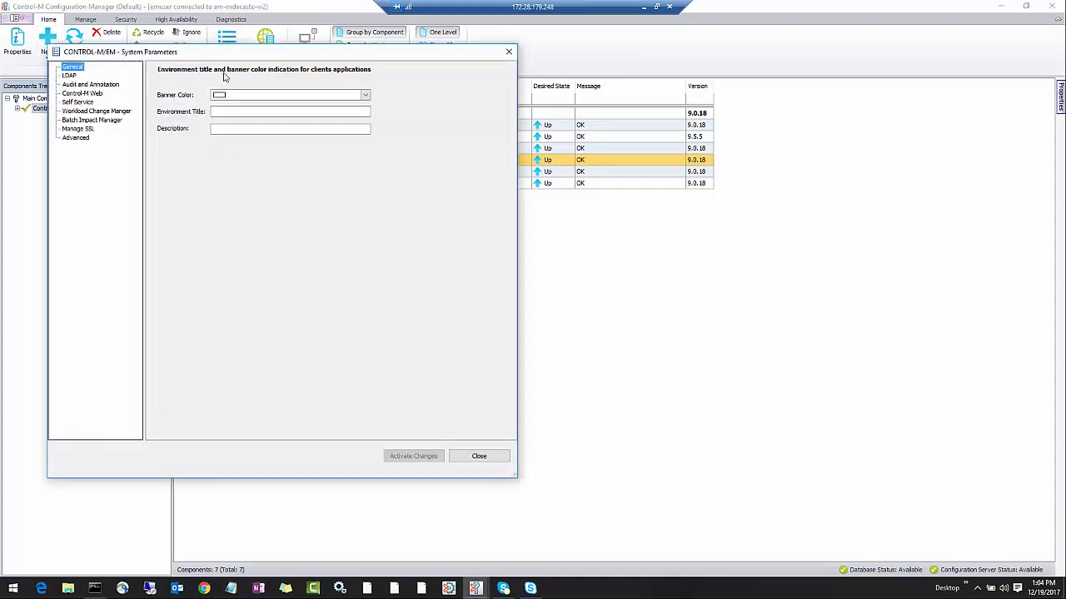
Step: Filter the Advanced parameters by name 'HA' and bring up HATimeToWaitAfterStartup for editing
{"action": "left_click", "coordinate": [77, 136]}
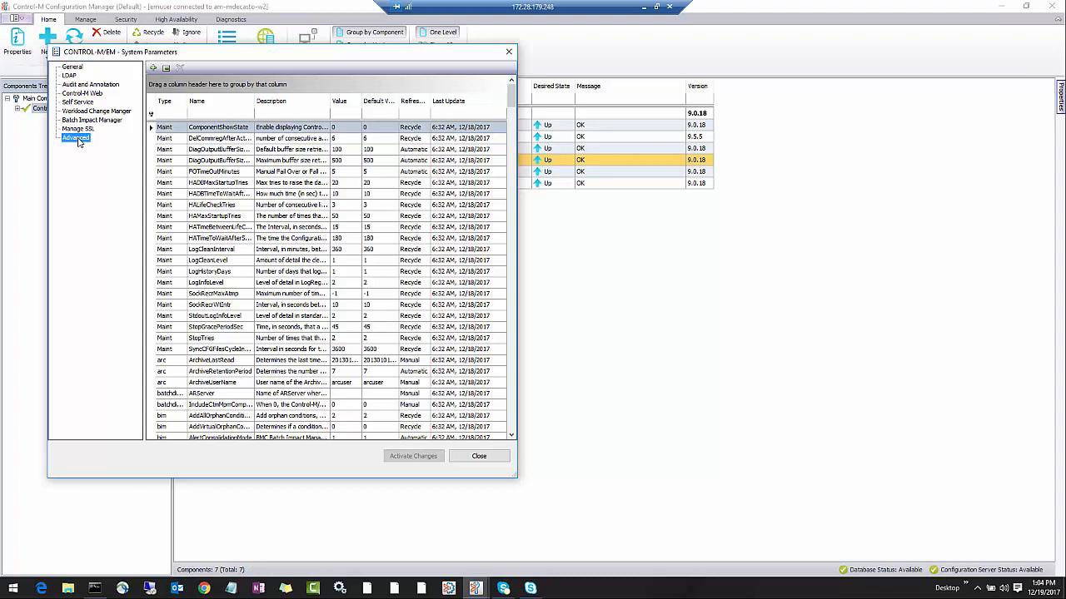
{"action": "type", "text": "HA"}
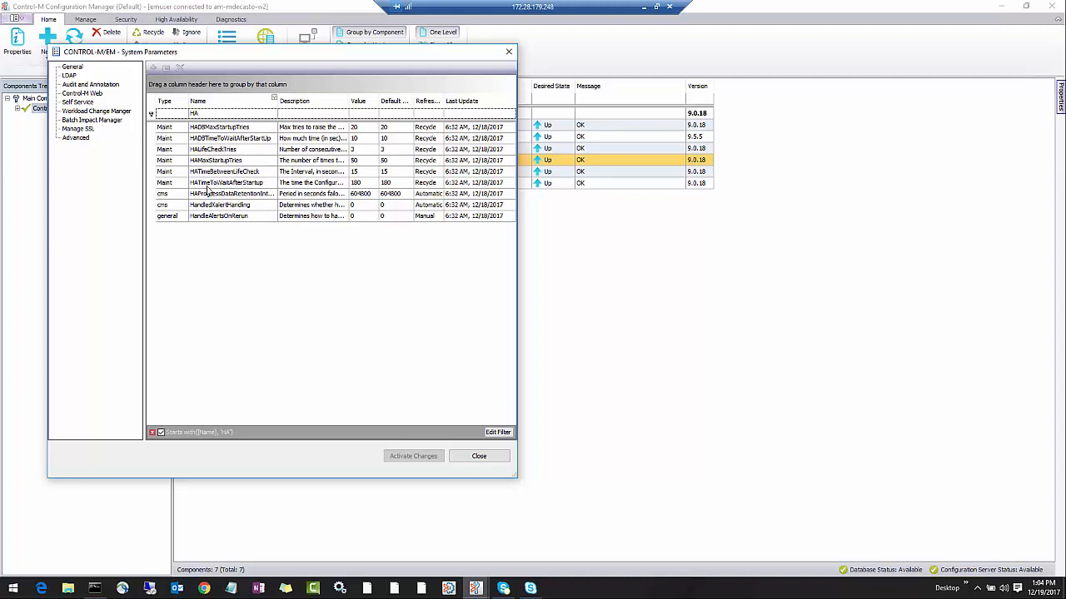
{"action": "double_click", "coordinate": [224, 181]}
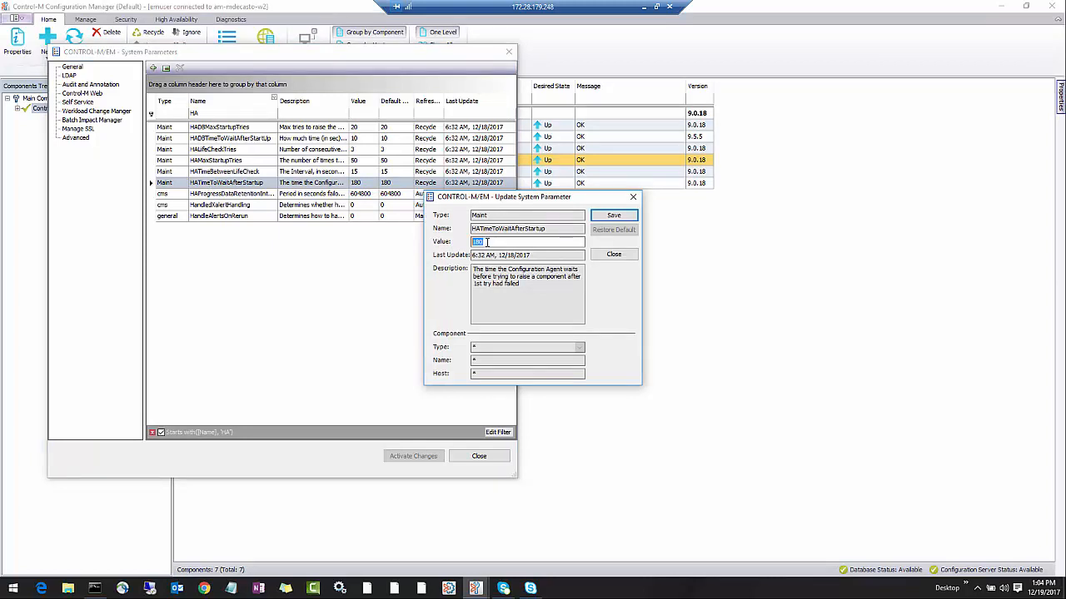
Step: Save HATimeToWaitAfterStartup with a new value of 300 seconds instead of 180
{"action": "type", "text": "3"}
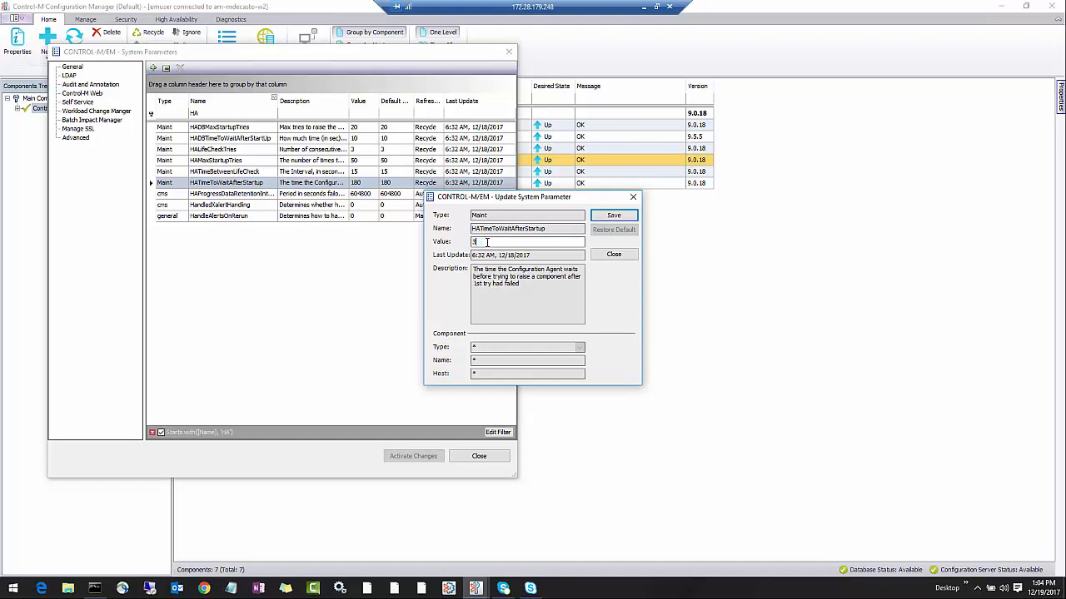
{"action": "type", "text": "00"}
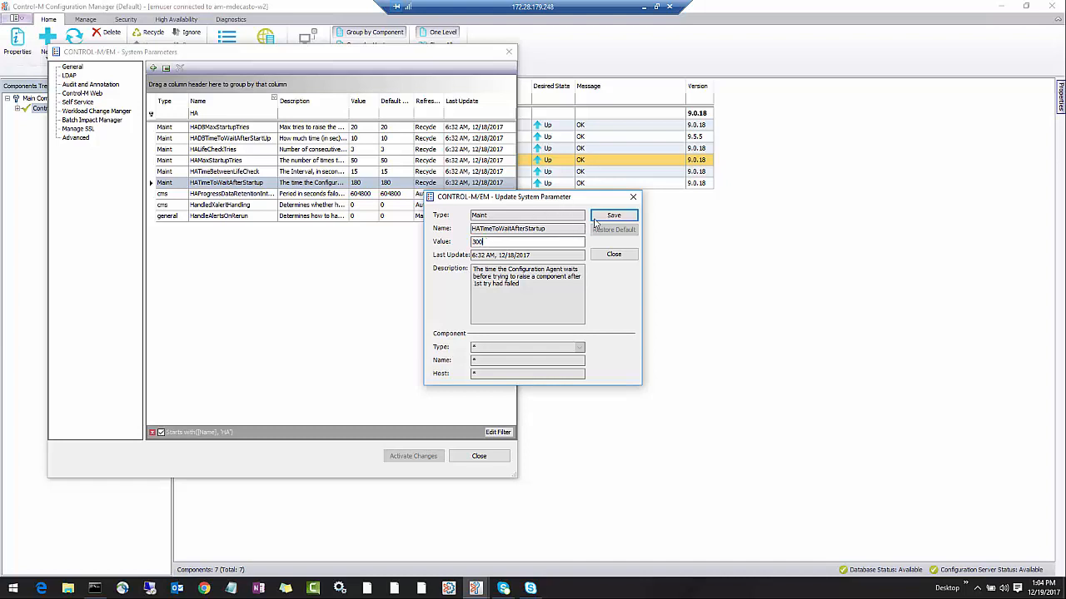
{"action": "left_click", "coordinate": [613, 215]}
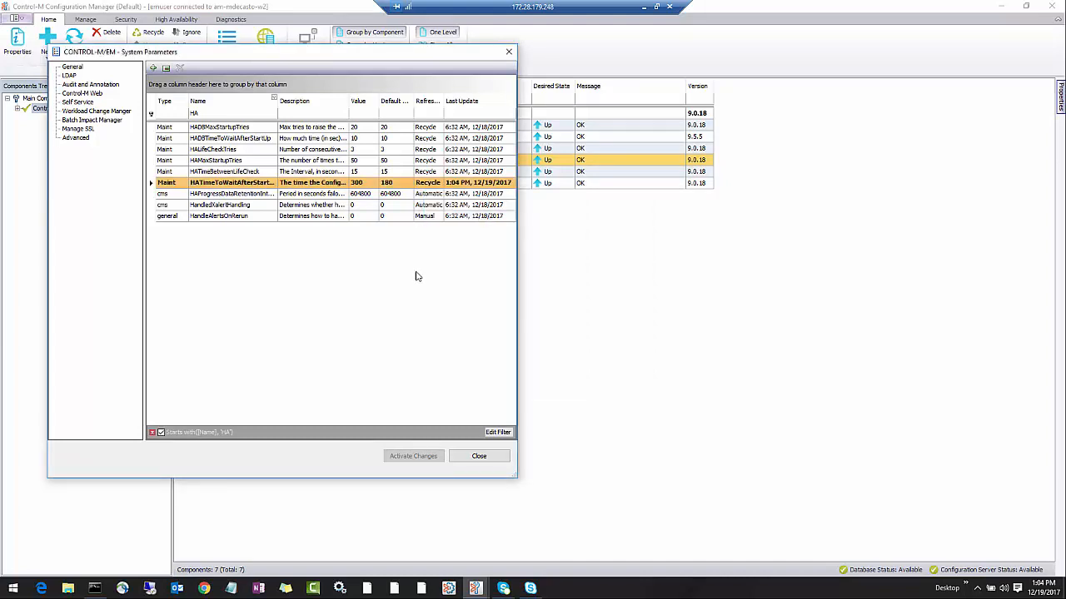
{"action": "mouse_move", "coordinate": [420, 279]}
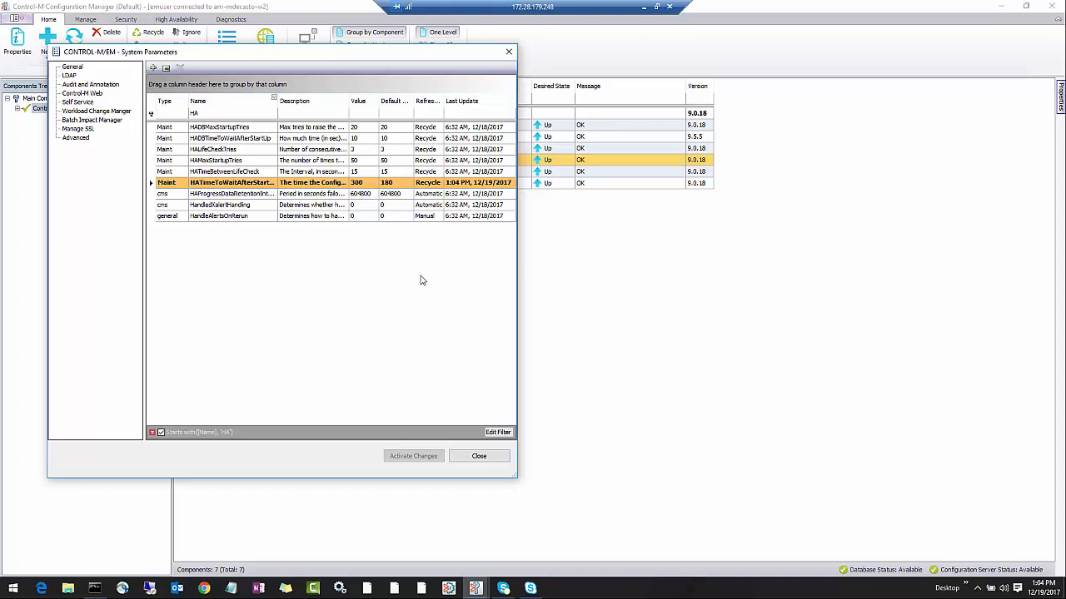
{"action": "mouse_move", "coordinate": [440, 416]}
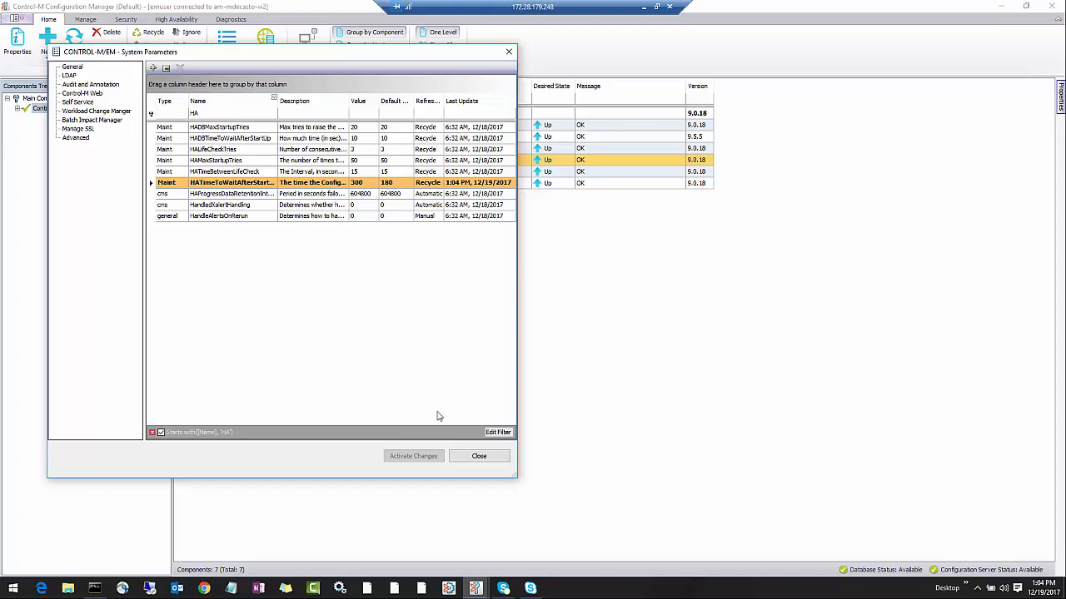
{"action": "mouse_move", "coordinate": [457, 429]}
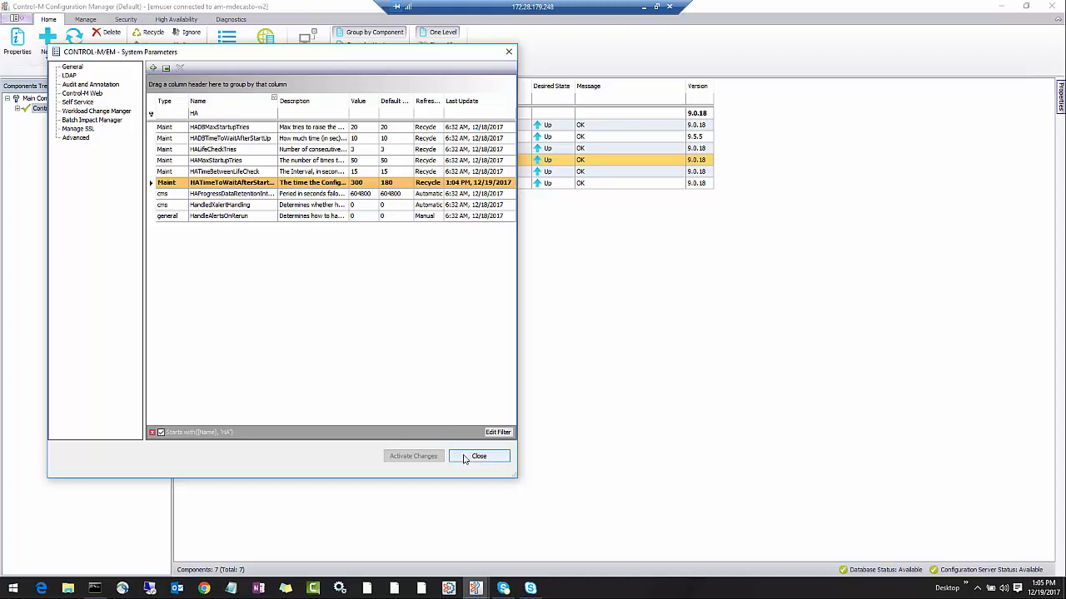
Step: Close the System Parameters window and return to the Main Components grid
{"action": "left_click", "coordinate": [480, 456]}
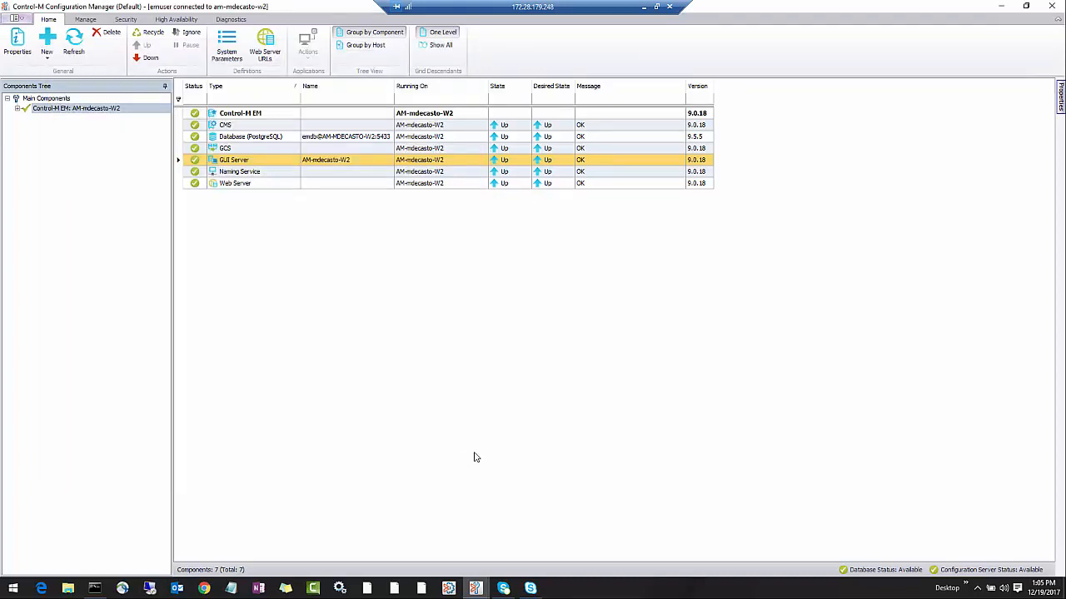
{"action": "mouse_move", "coordinate": [470, 446]}
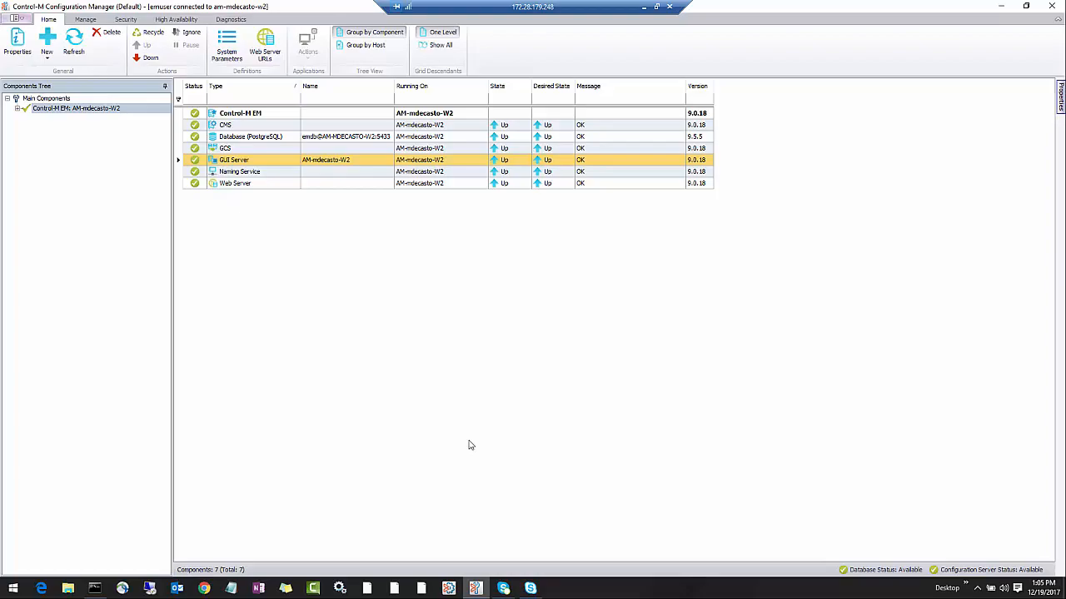